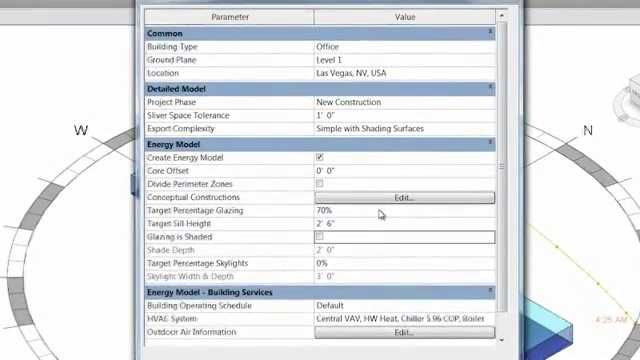
Step: Review the construction types assigned to the mass surfaces and close the dialog
click(396, 198)
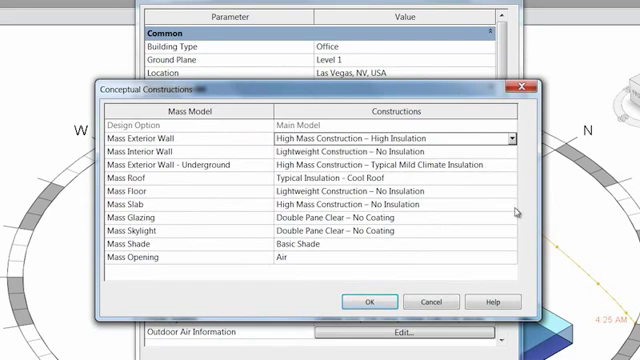
click(504, 216)
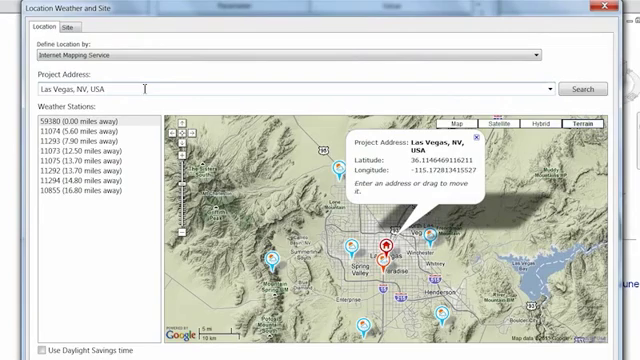
Step: Relocate the project to Boston, MA, USA via address search and accept the location
text(Boston, MA, USA)
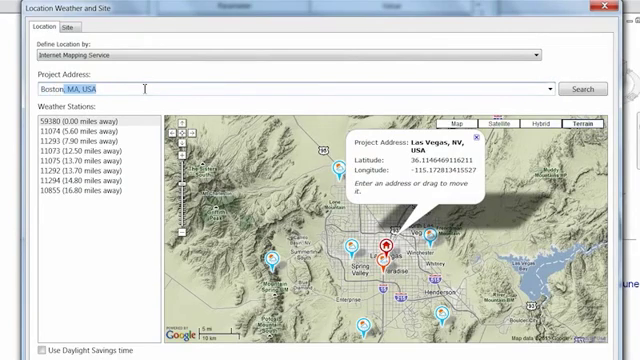
click(588, 88)
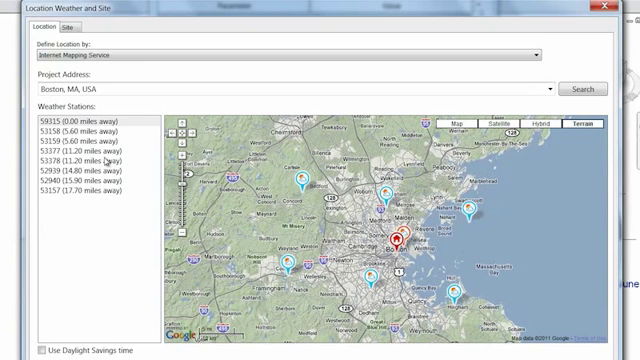
click(76, 158)
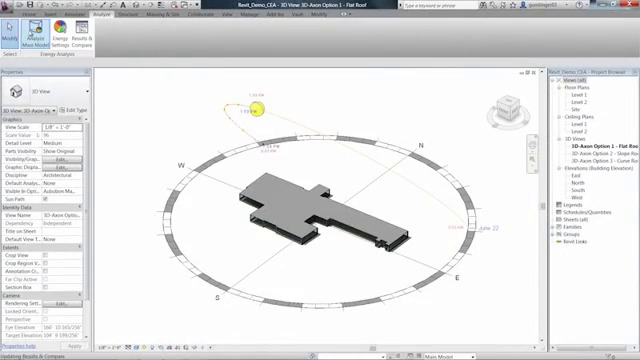
Step: Run the energy simulation on the mass model from the Analyze ribbon
click(18, 30)
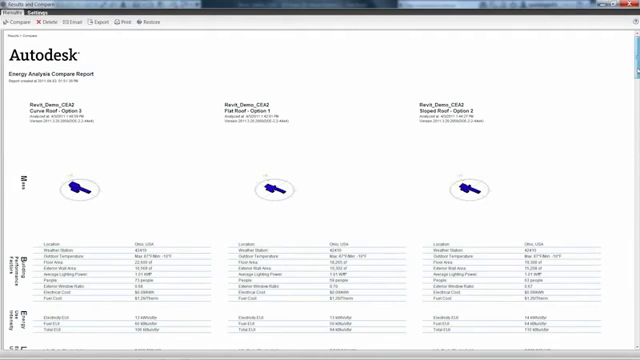
scroll(down, 3)
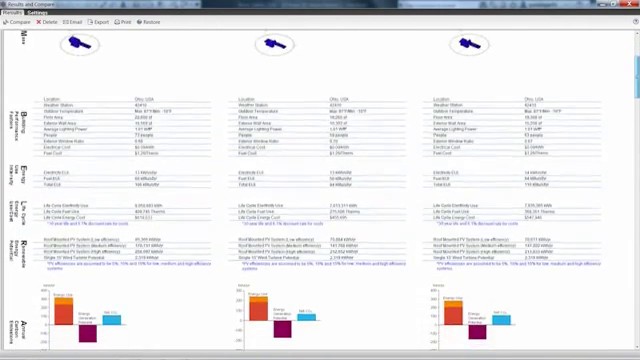
scroll(down, 3)
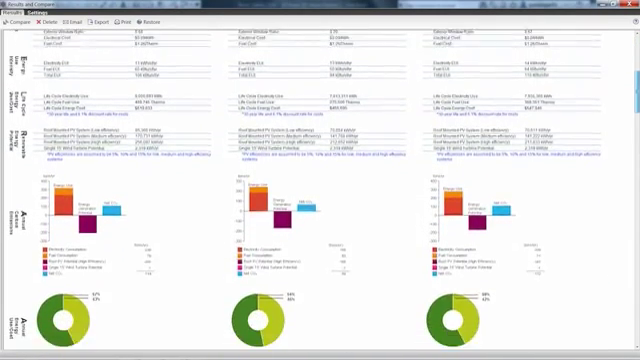
scroll(down, 3)
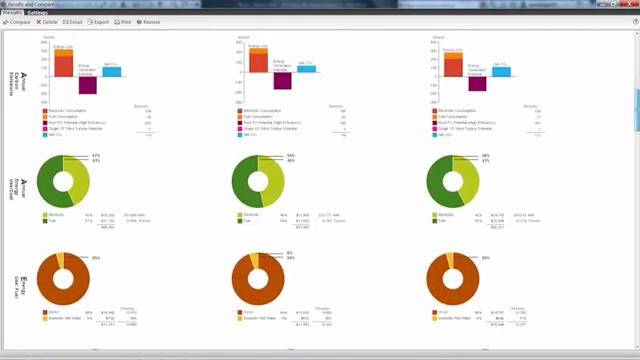
scroll(down, 3)
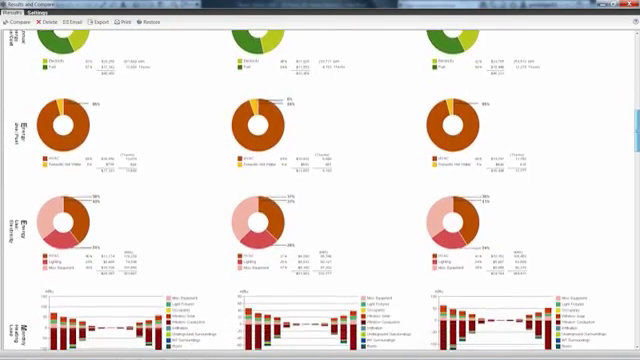
scroll(down, 3)
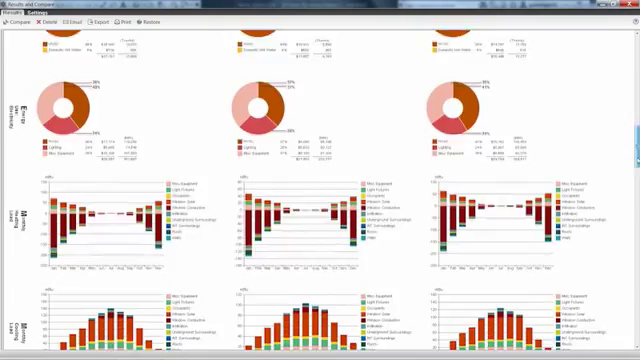
scroll(down, 3)
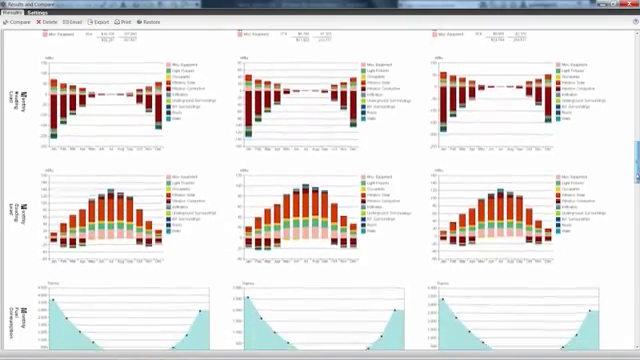